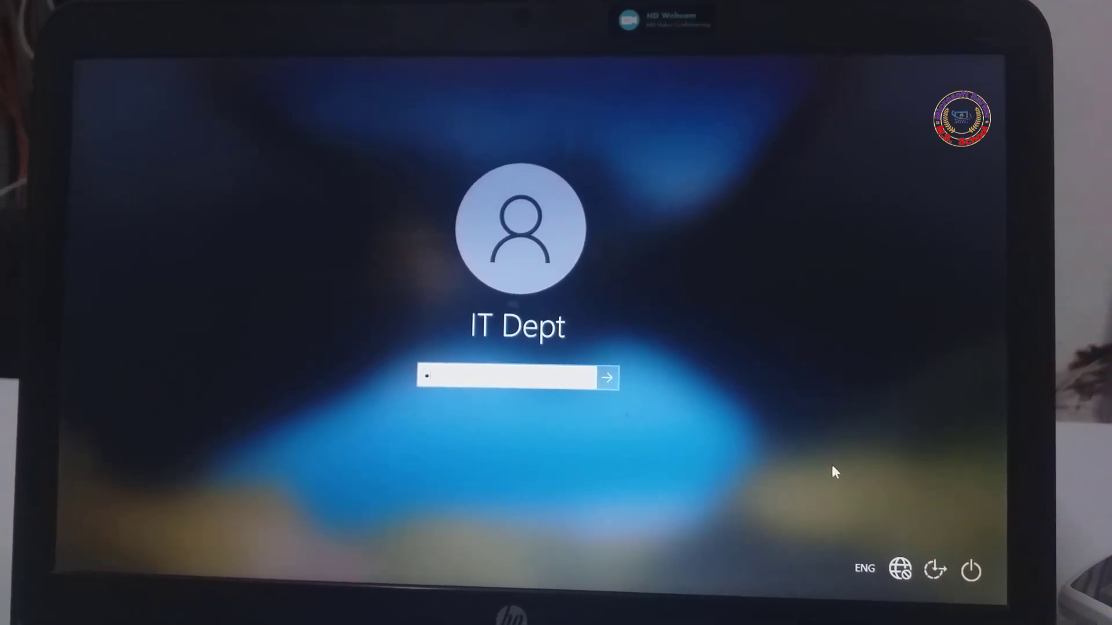
Submit a wrong password and dismiss the 'The password is incorrect' message
{"action": "left_click", "coordinate": [605, 377]}
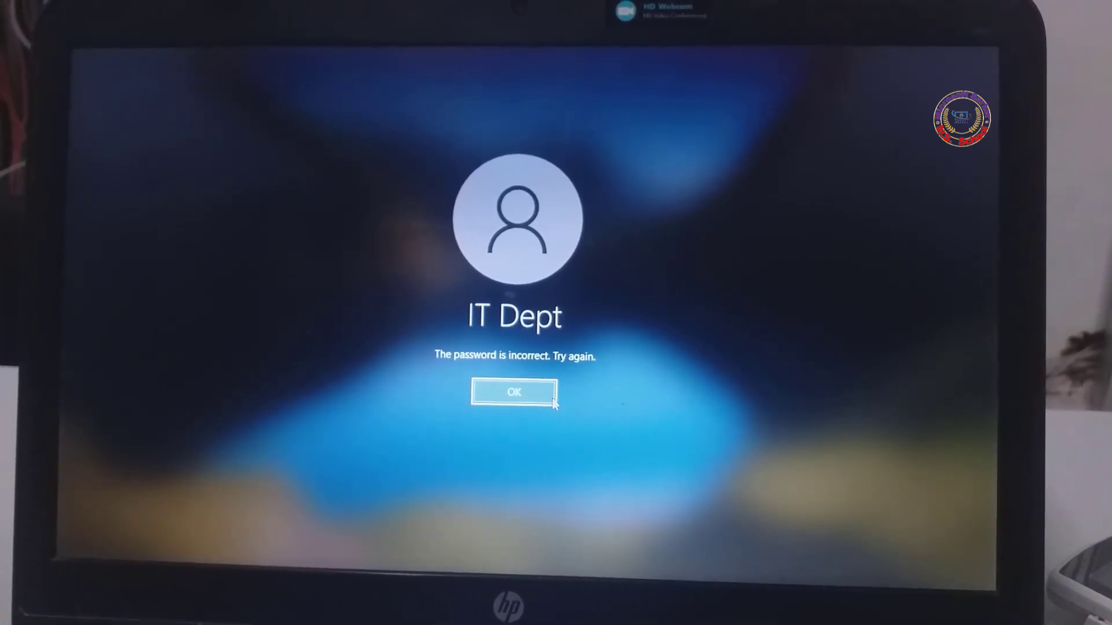
{"action": "left_click", "coordinate": [514, 393]}
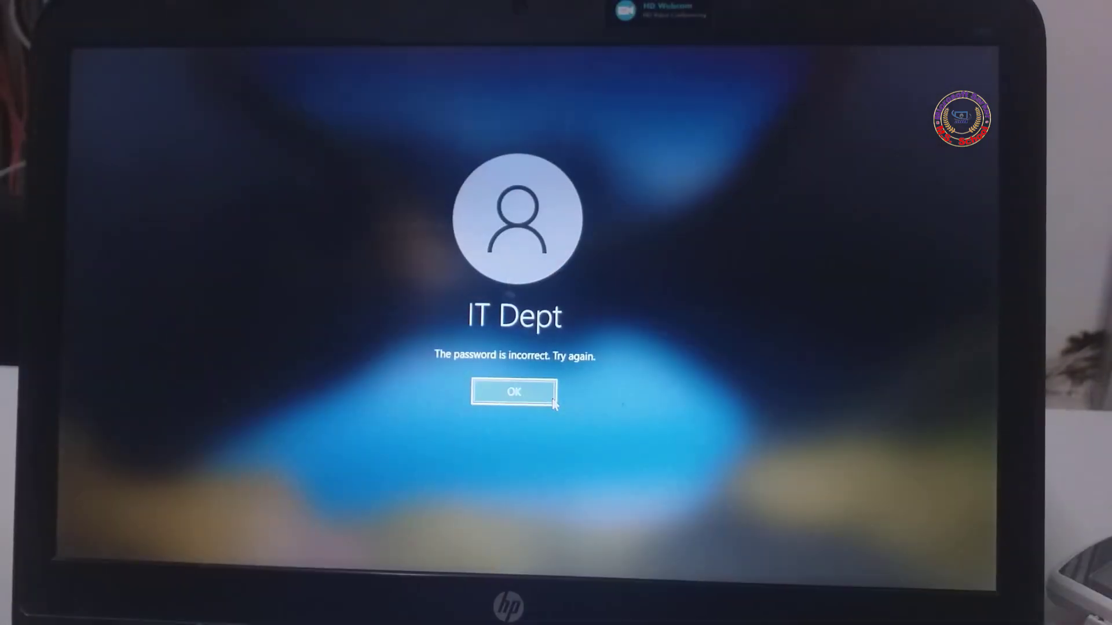
{"action": "left_click", "coordinate": [513, 391]}
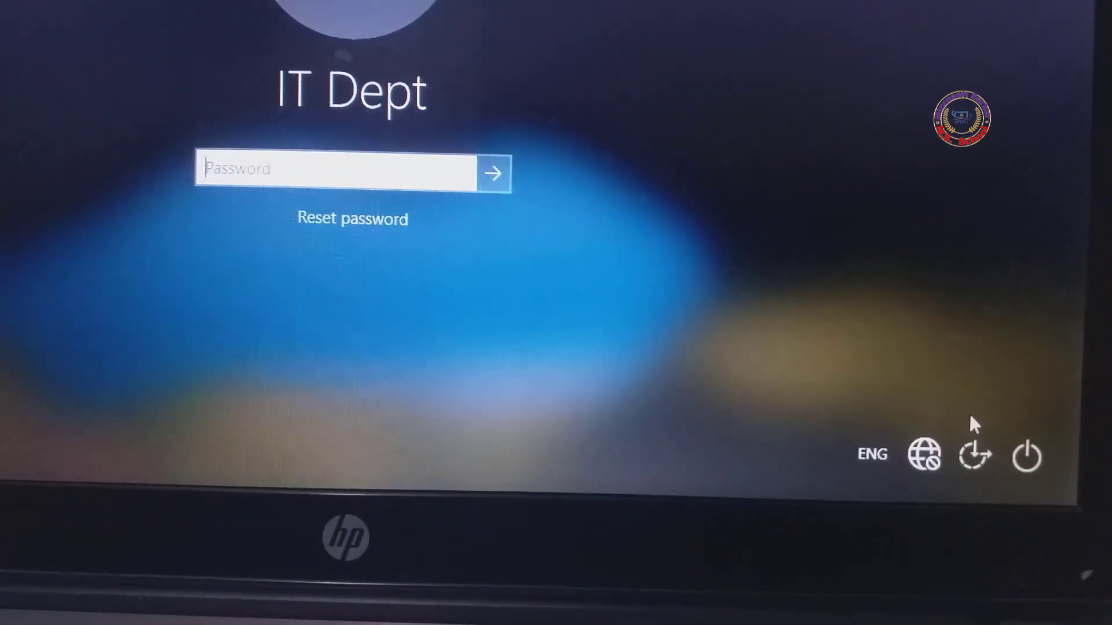
Restart the PC from the sign-in screen's power menu, choosing Restart anyway
{"action": "left_click", "coordinate": [1026, 455]}
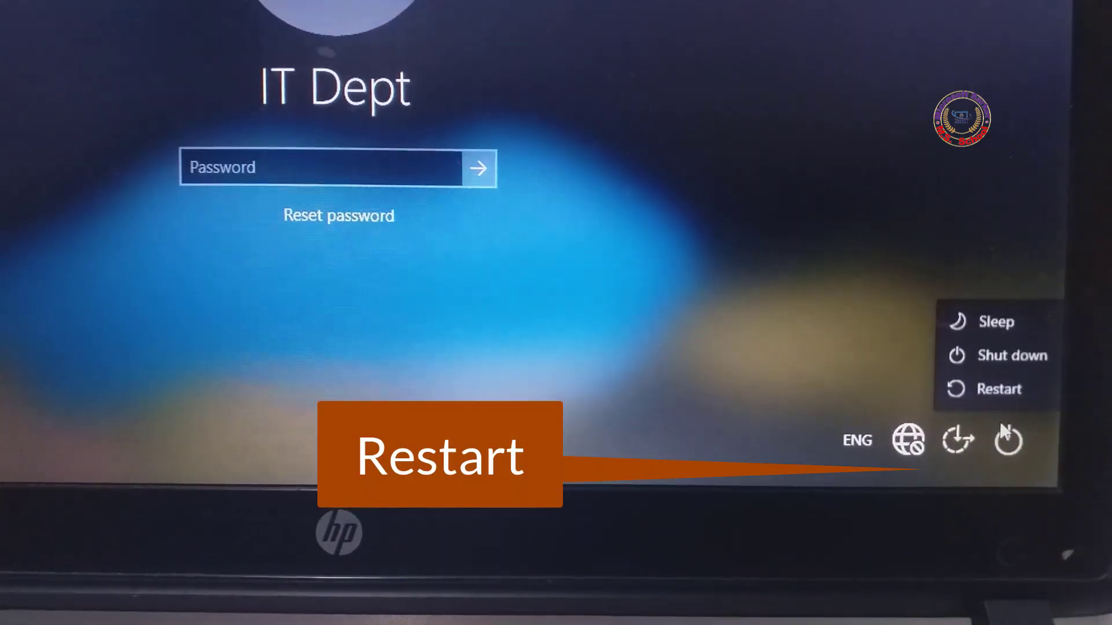
{"action": "left_click", "coordinate": [999, 389]}
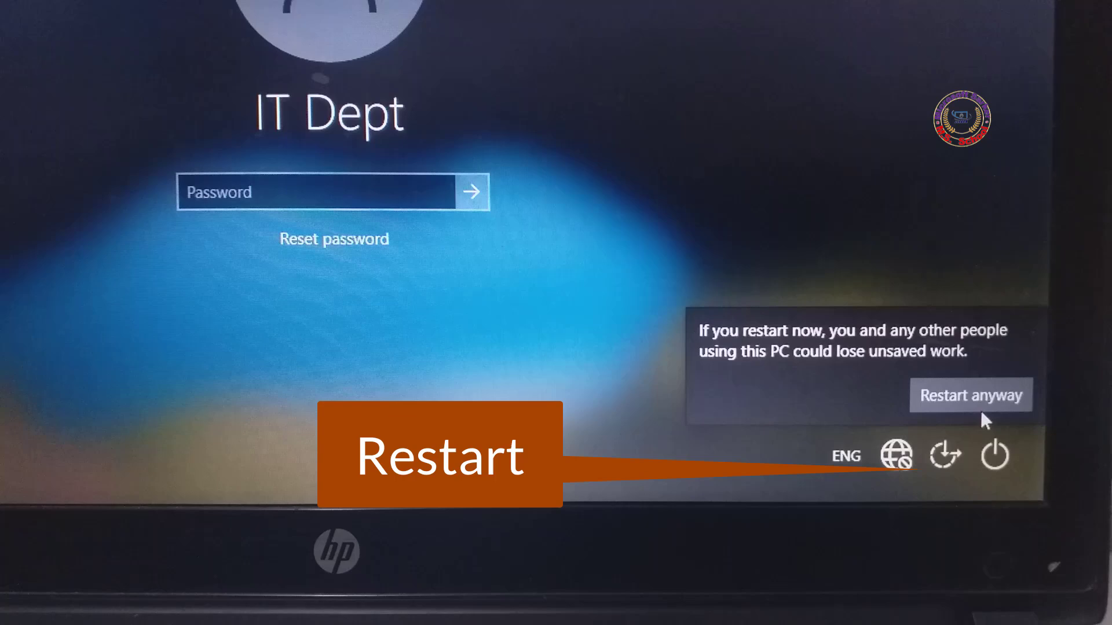
{"action": "left_click", "coordinate": [970, 395]}
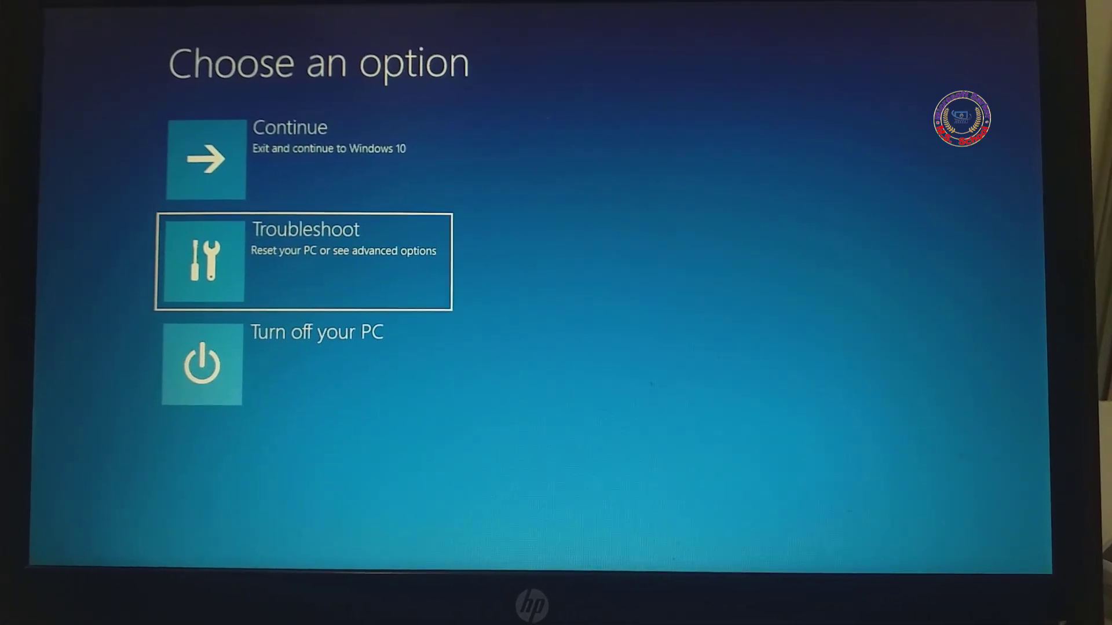
Choose Troubleshoot on the recovery Choose an option menu
{"action": "left_click", "coordinate": [303, 261]}
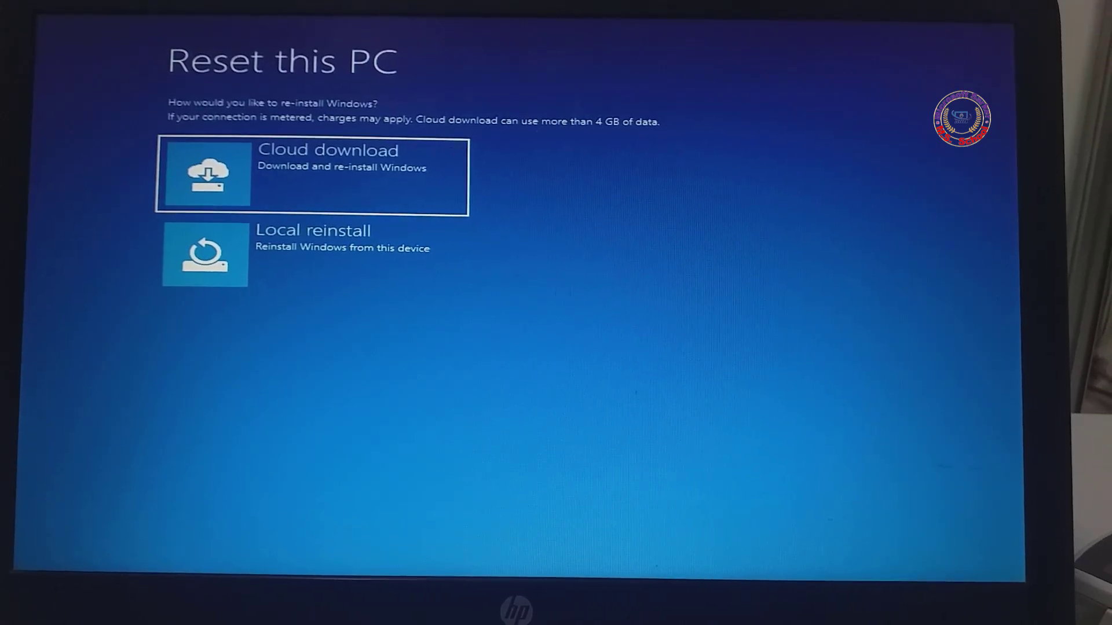
Choose Local reinstall on the Reset this PC screen
{"action": "left_click", "coordinate": [311, 255]}
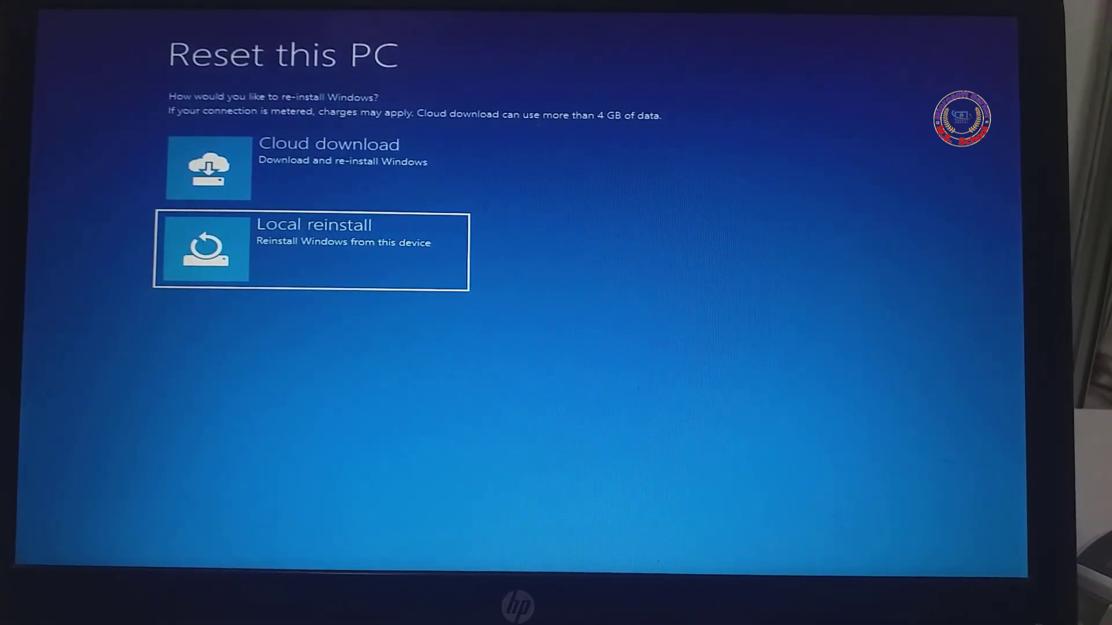
{"action": "left_click", "coordinate": [310, 251]}
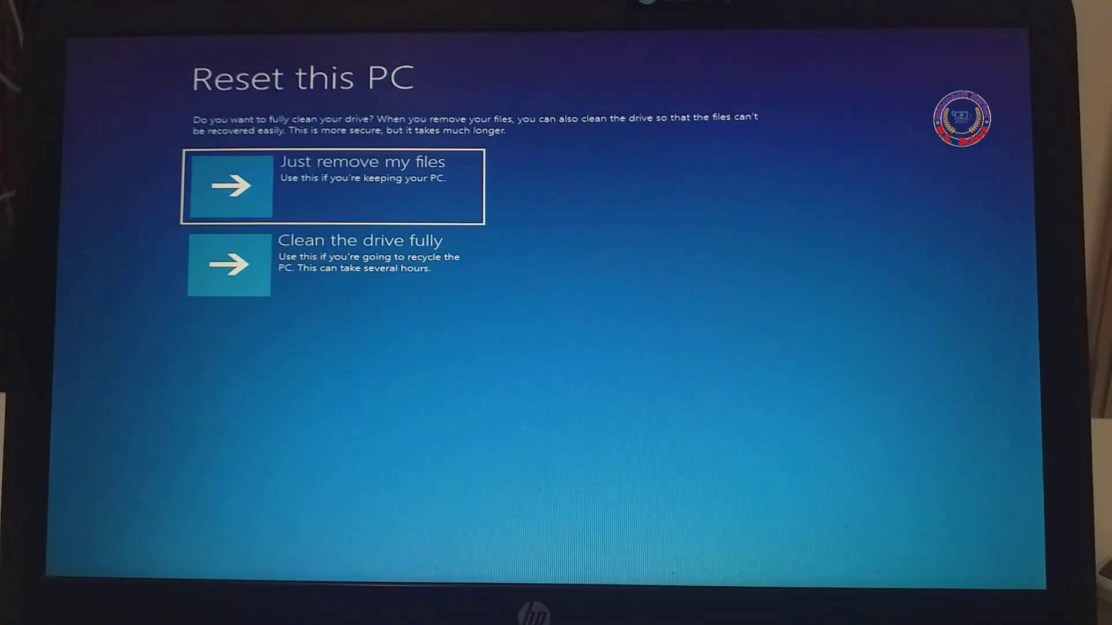
Choose Just remove my files and confirm Reset to start resetting the PC
{"action": "left_click", "coordinate": [341, 267]}
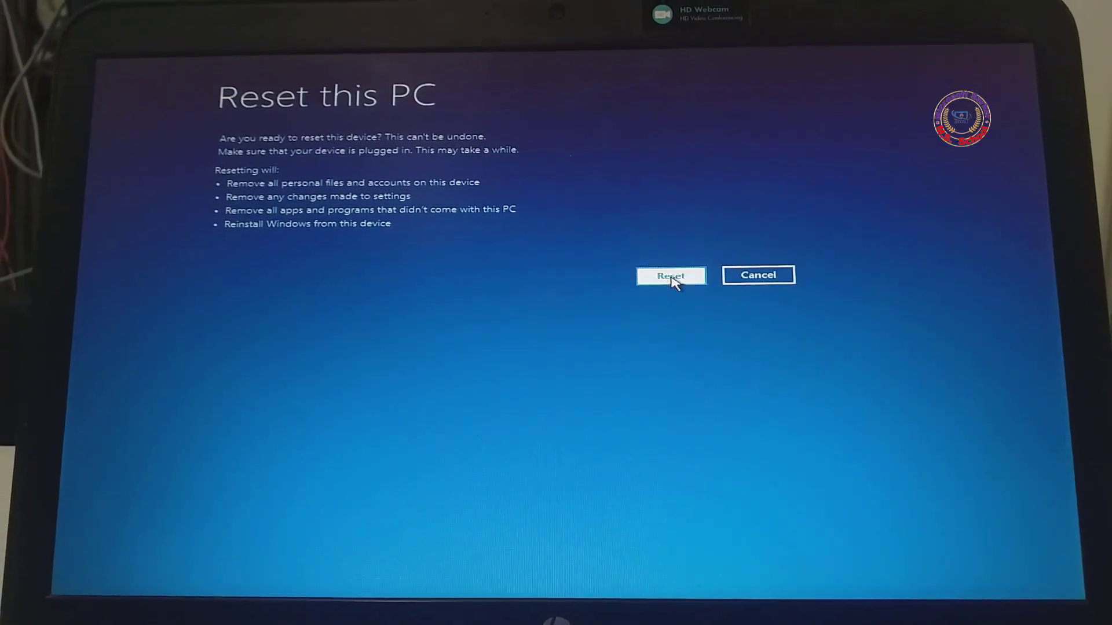
{"action": "left_click", "coordinate": [670, 275]}
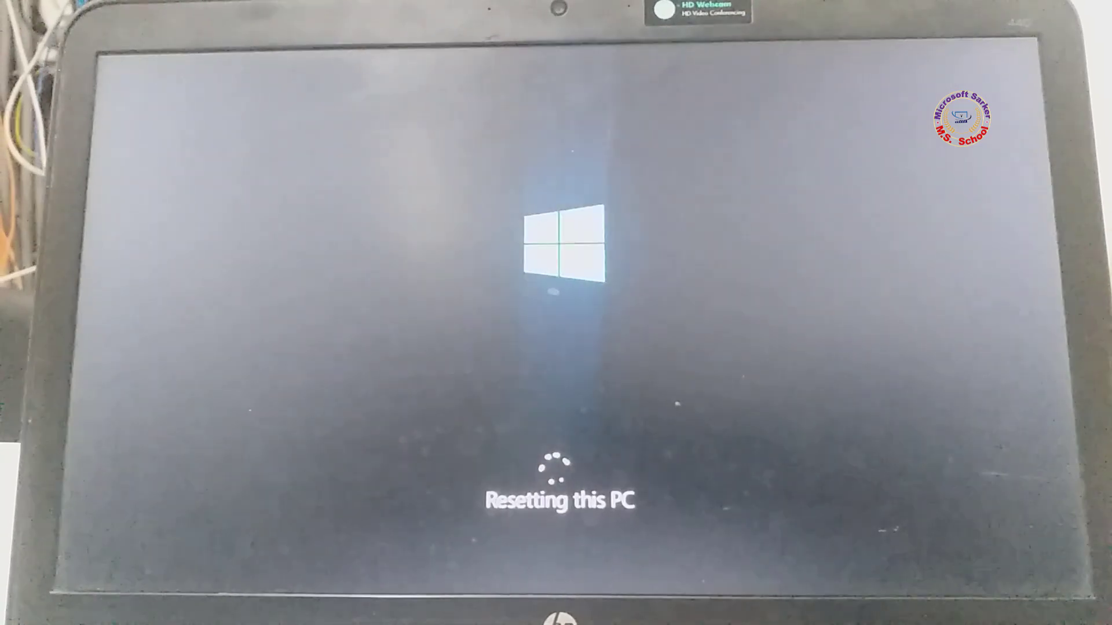